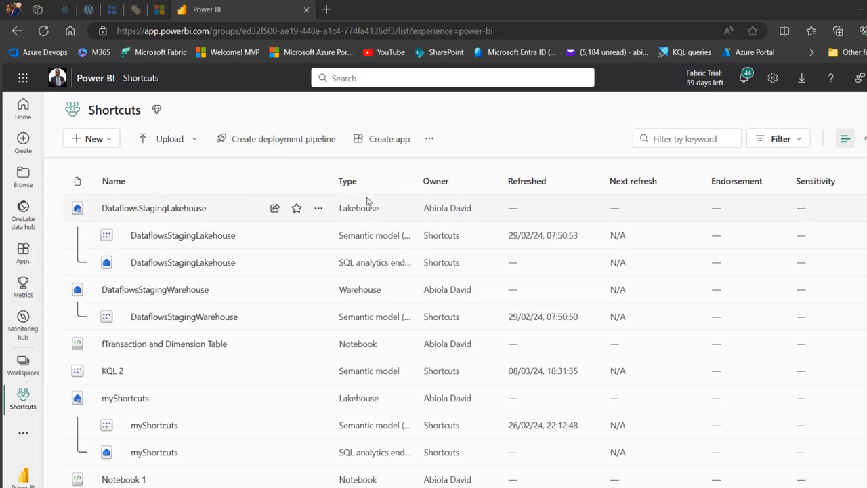
mouse_move(366, 263)
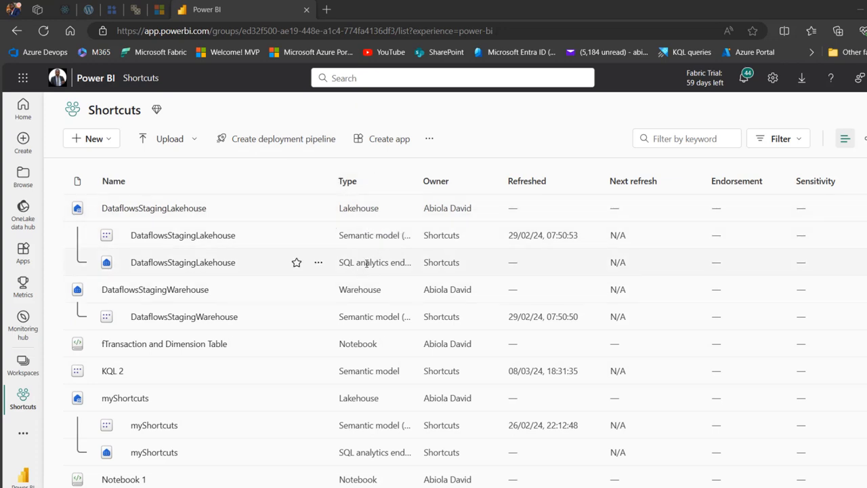
mouse_move(371, 303)
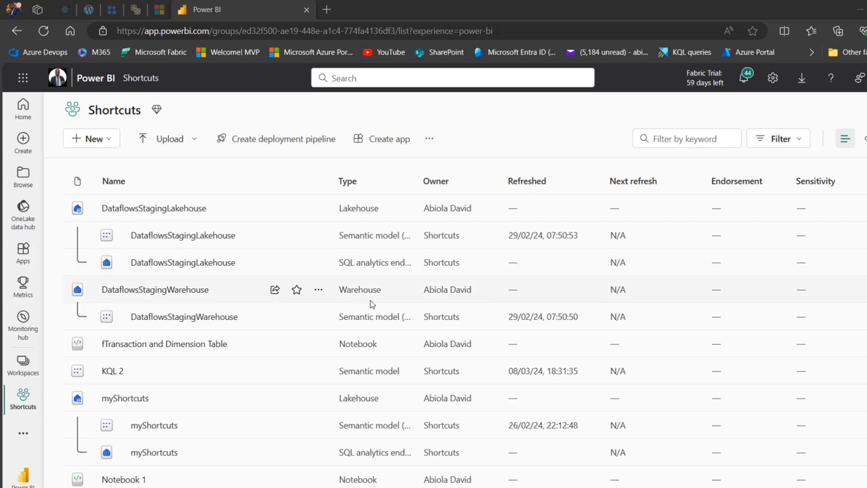
mouse_move(371, 453)
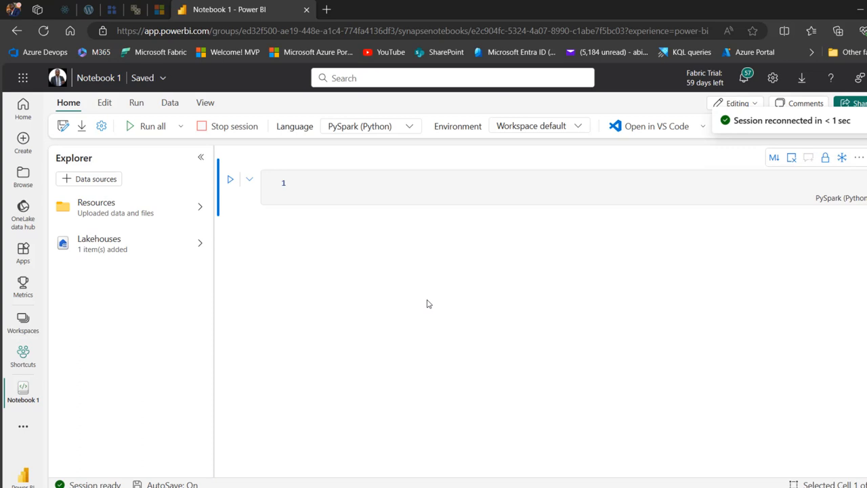
mouse_move(333, 187)
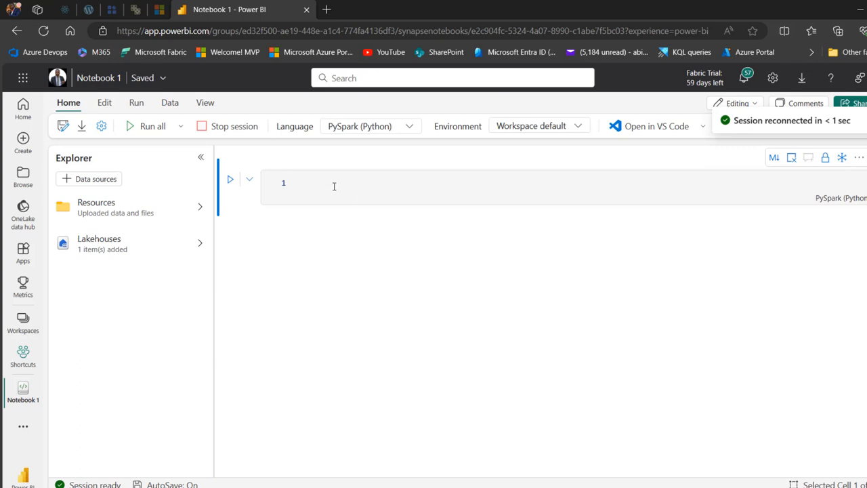
Step: Write 'import sempy.fabric as fabric' and 'import pandas as pd' in the first cell and run it
type("import re")
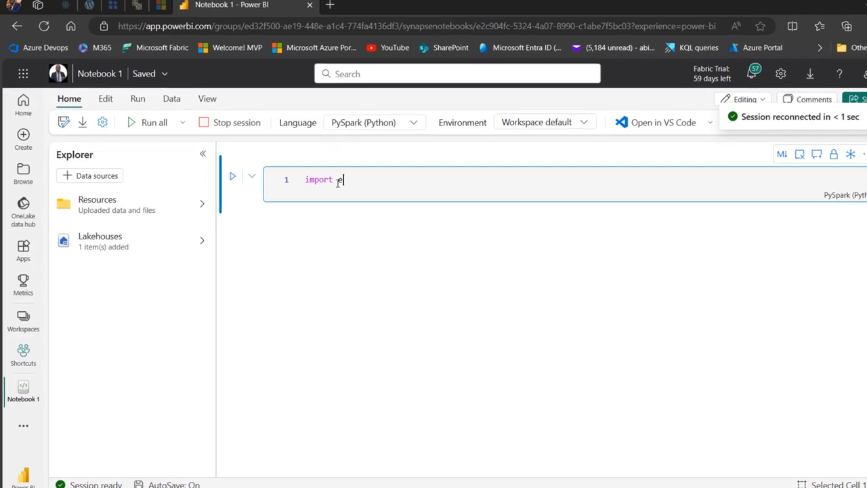
type("sempy.fa")
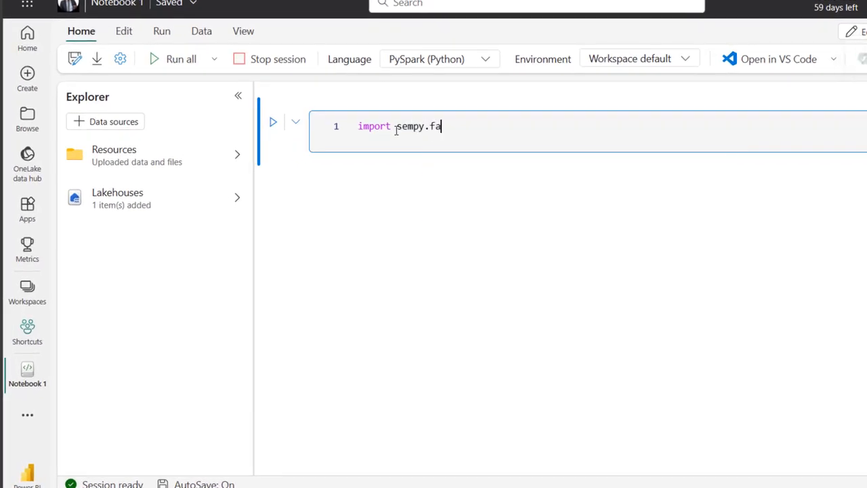
type("bric as fabric")
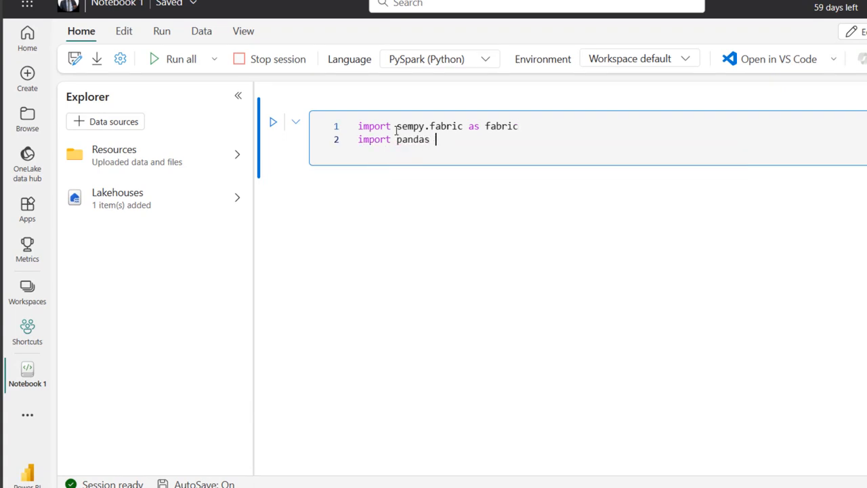
type("as pd")
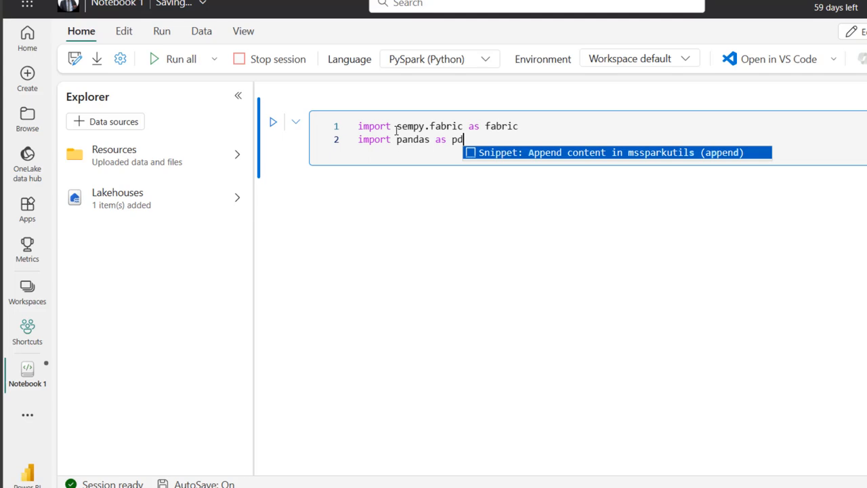
left_click(272, 122)
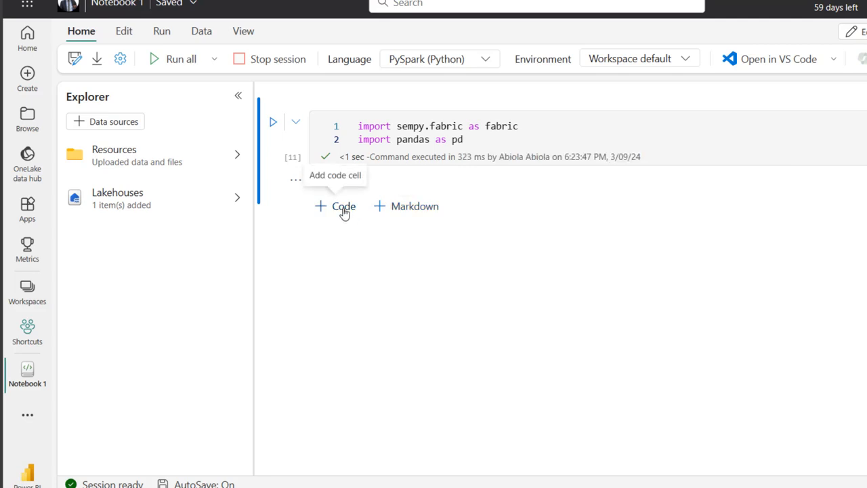
Step: Add a new code cell and begin shortcuts_id = fabric.list_workspaces()
left_click(335, 206)
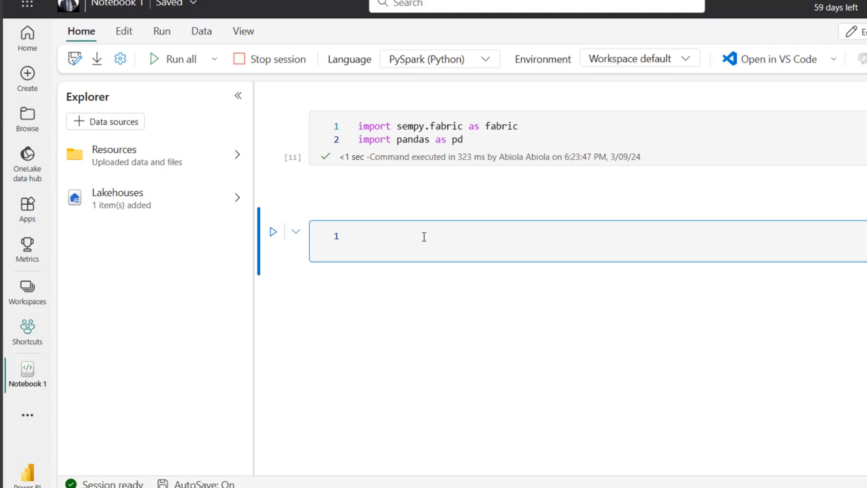
type("shortcuts_id =")
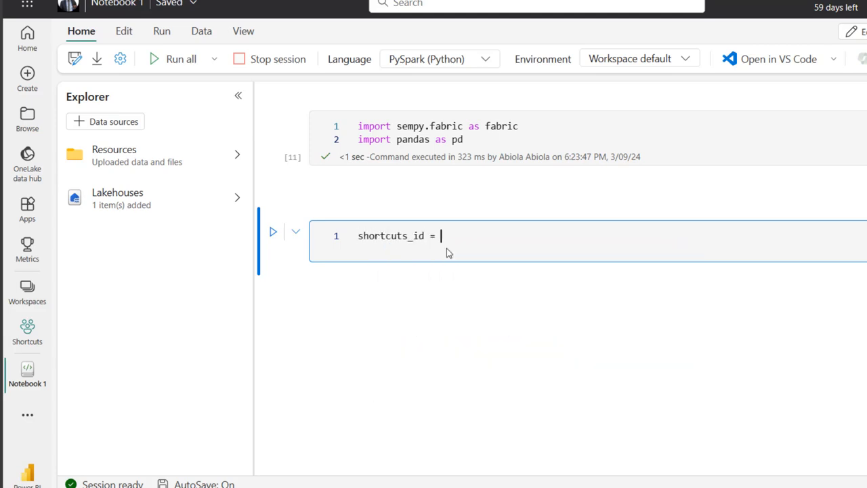
type("fa")
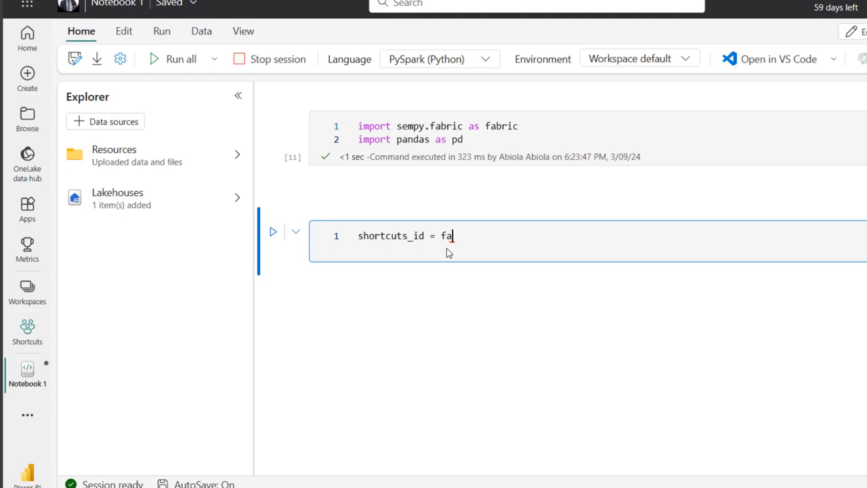
type("bric.l")
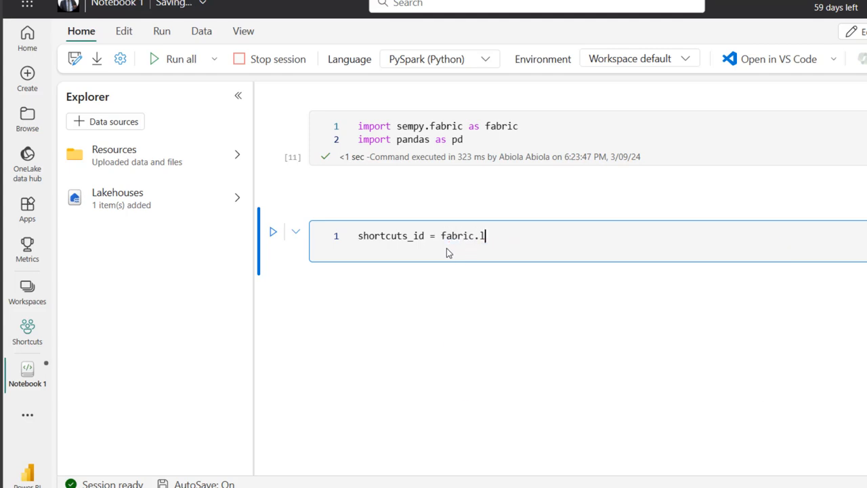
type("ist_wo")
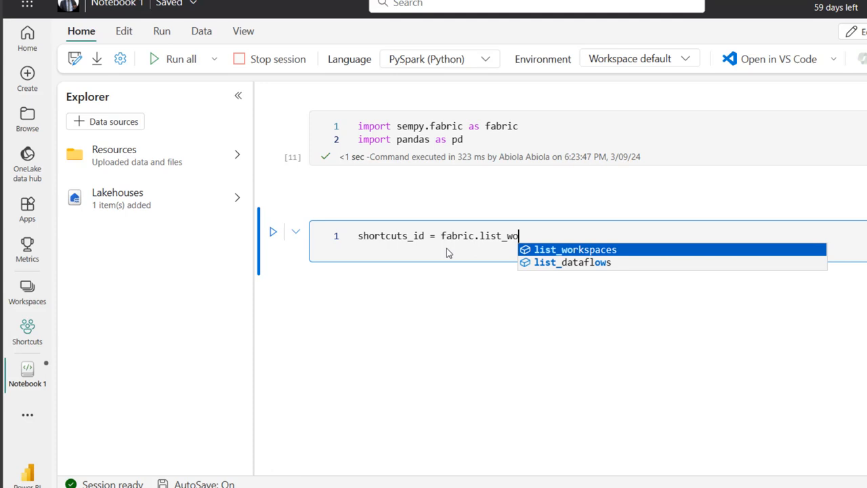
left_click(574, 250)
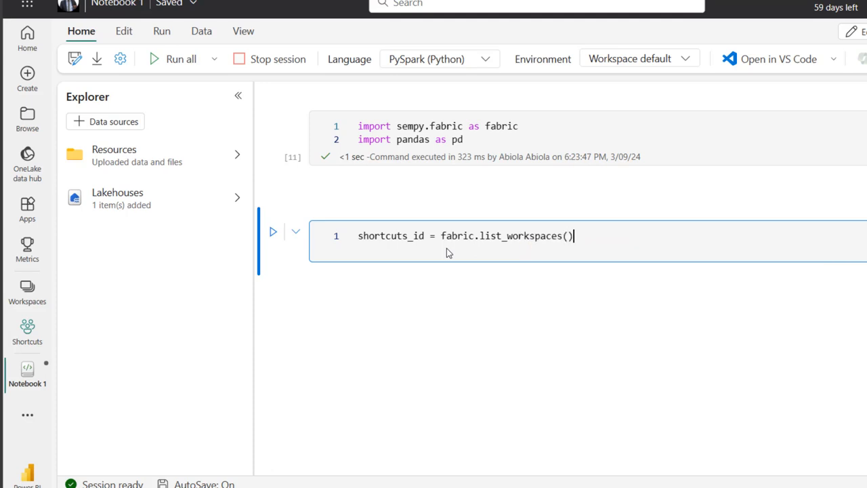
Step: Filter the workspaces with .query('Name == "Shortcuts"')
type(".q")
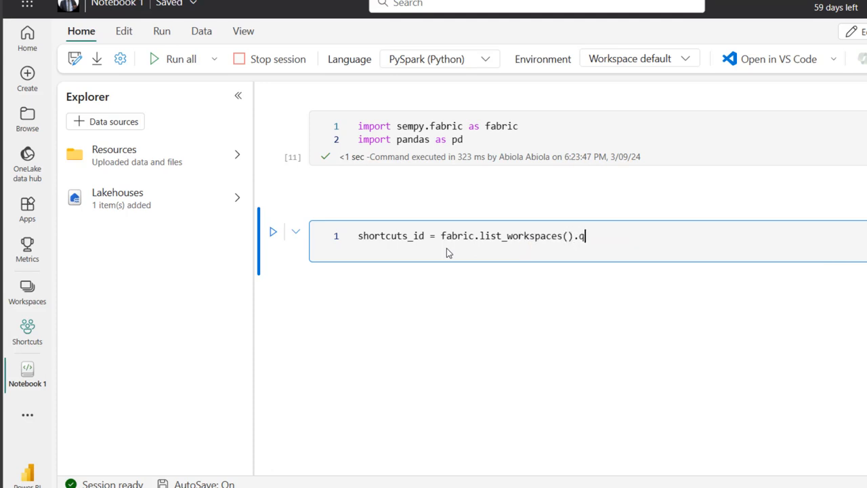
type("uery")
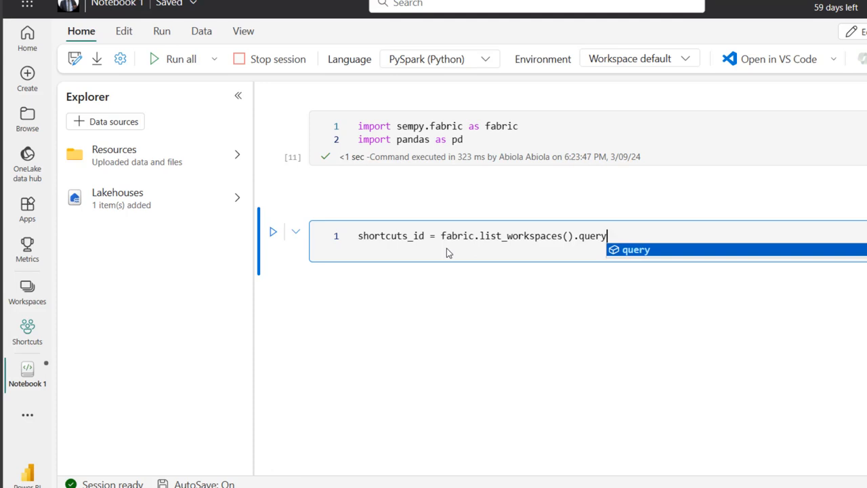
type("()")
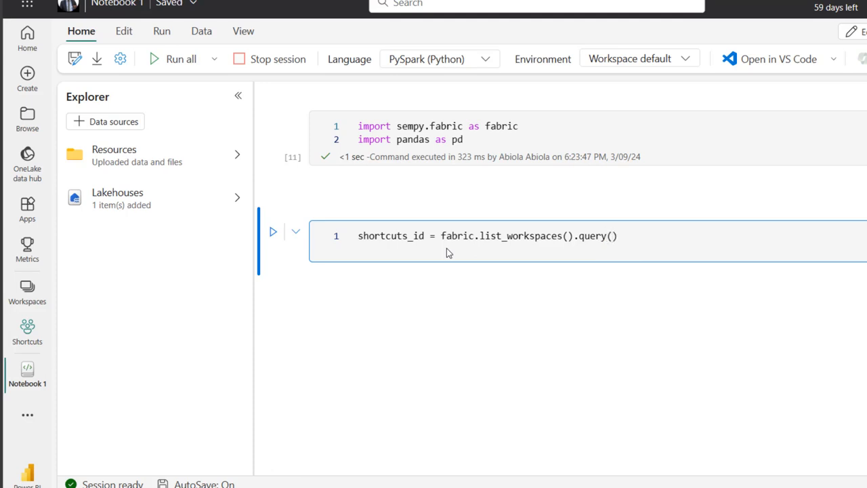
mouse_move(27, 330)
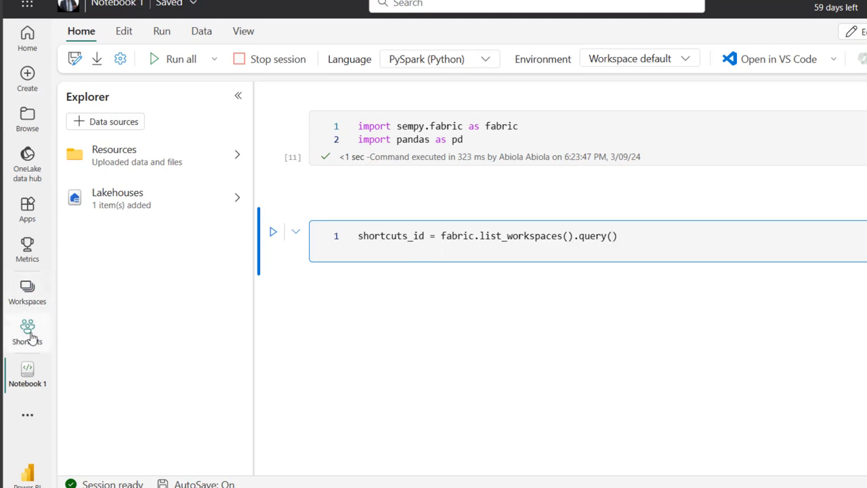
type("'")
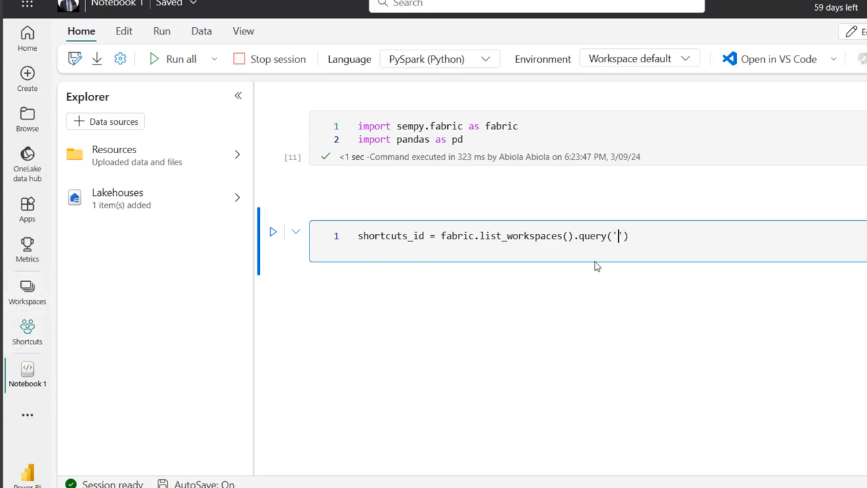
type("Name ==")
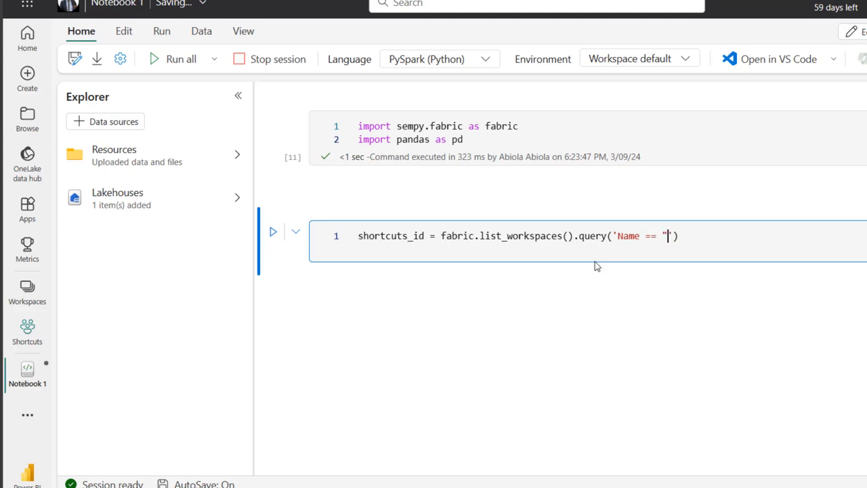
type("\"")
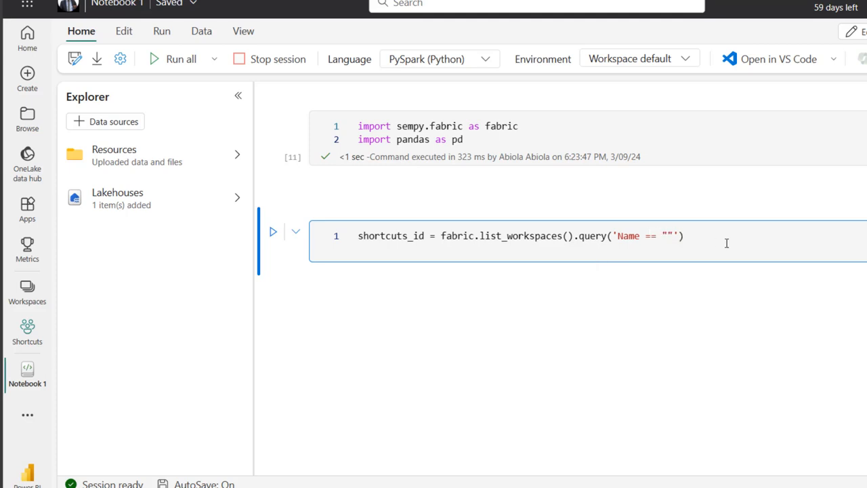
type("Shortcuts")
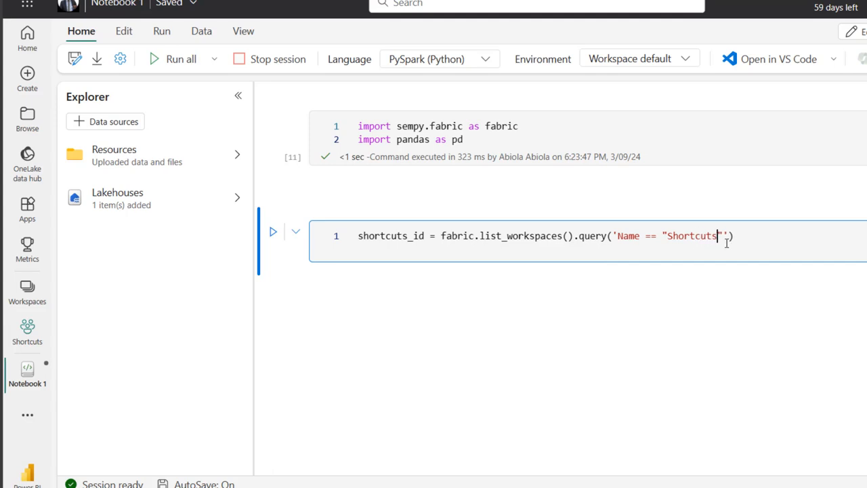
mouse_move(27, 330)
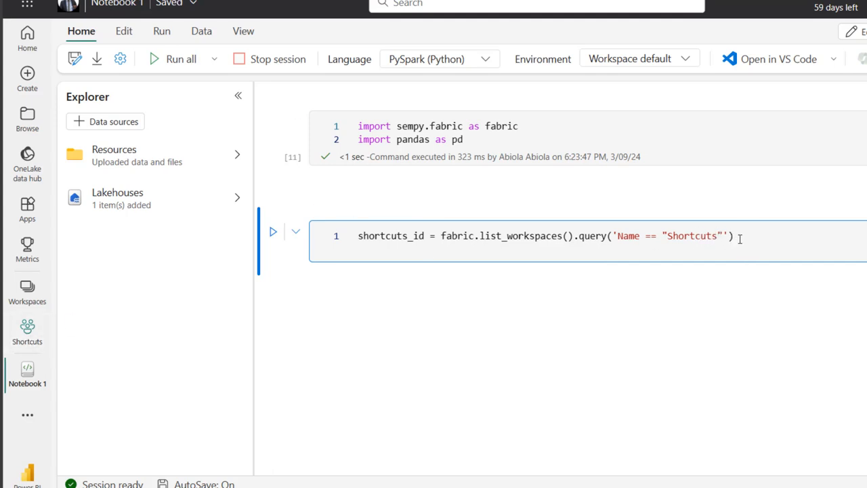
Step: Take .Id.iloc[0] so shortcuts_id holds the Shortcuts workspace's Id
type(".r")
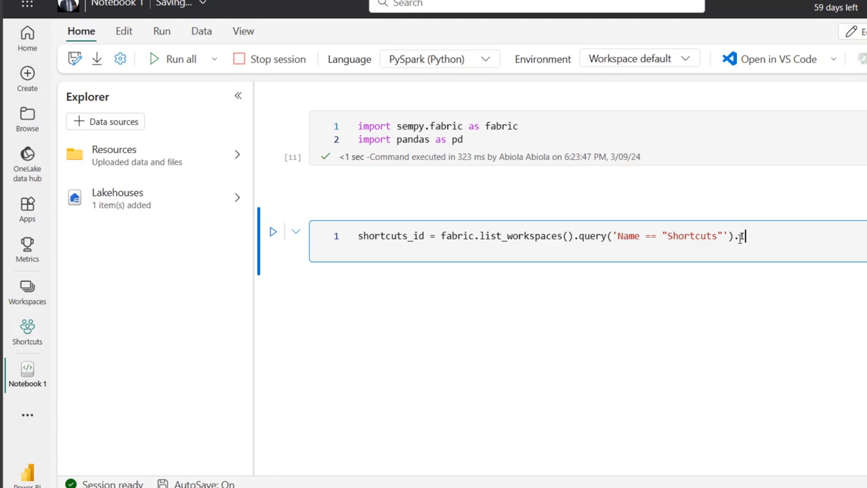
type("id.iolo")
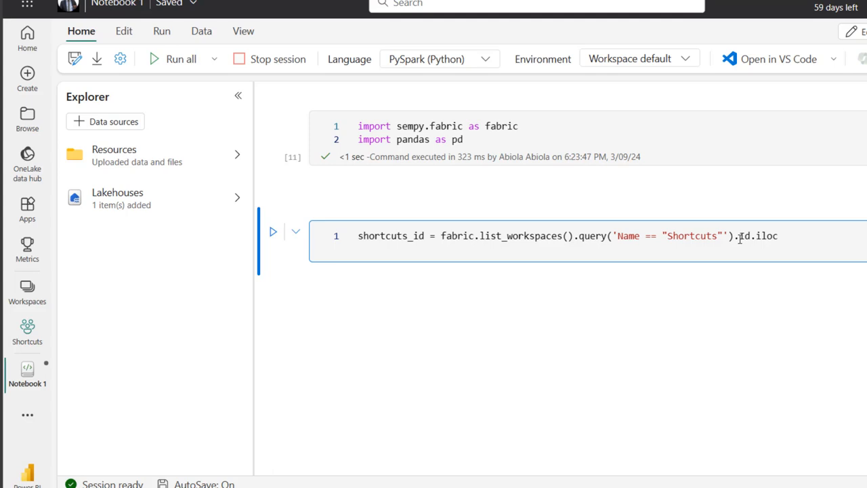
type("[0]")
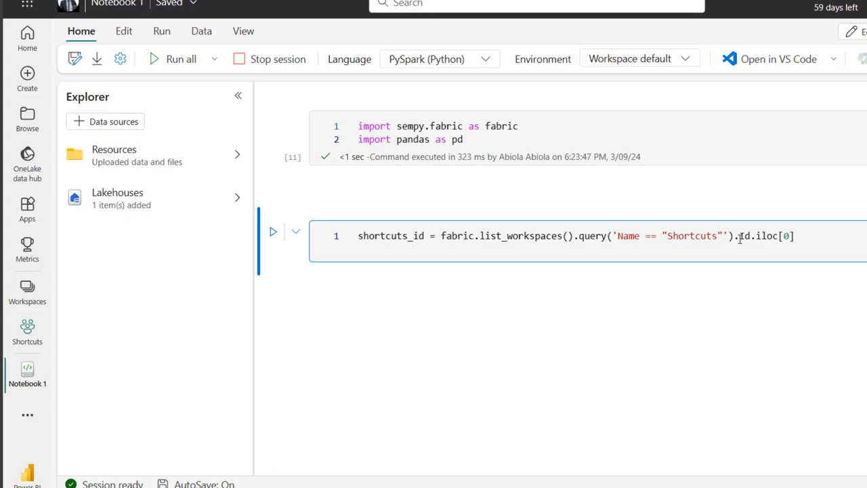
key("Enter")
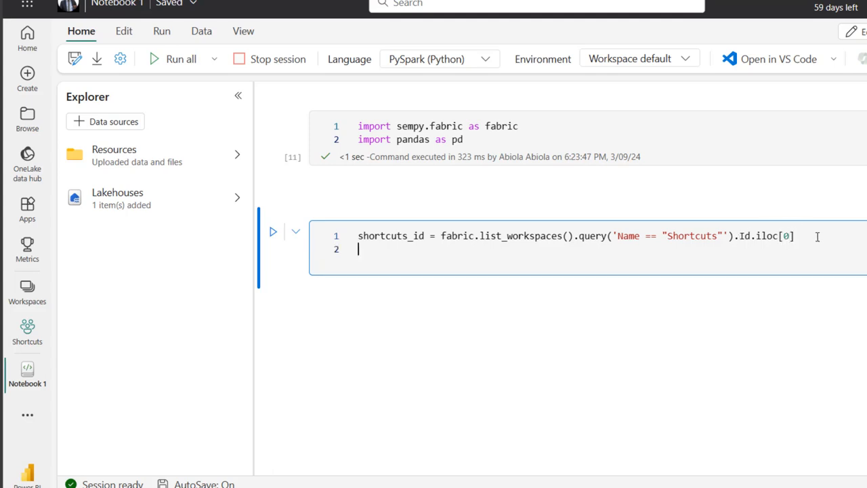
Step: Start a line assigning List_Items = fabric.list_items, choosing list_items from autocomplete
key("Enter")
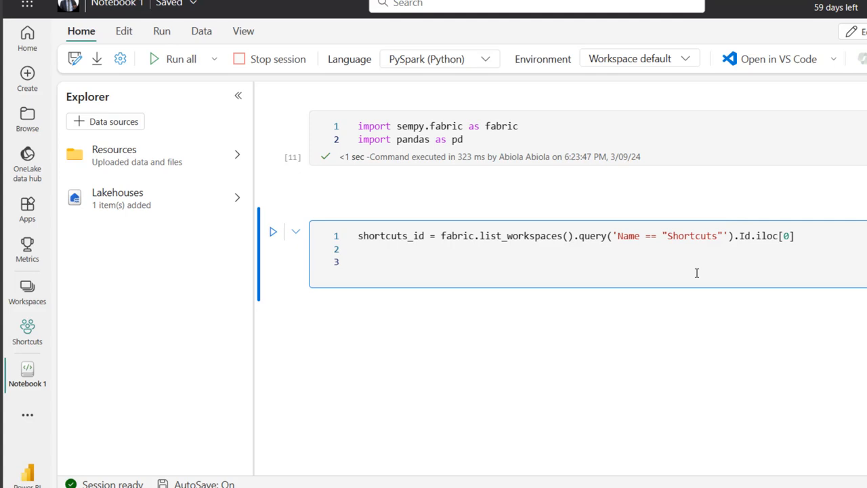
type("List_")
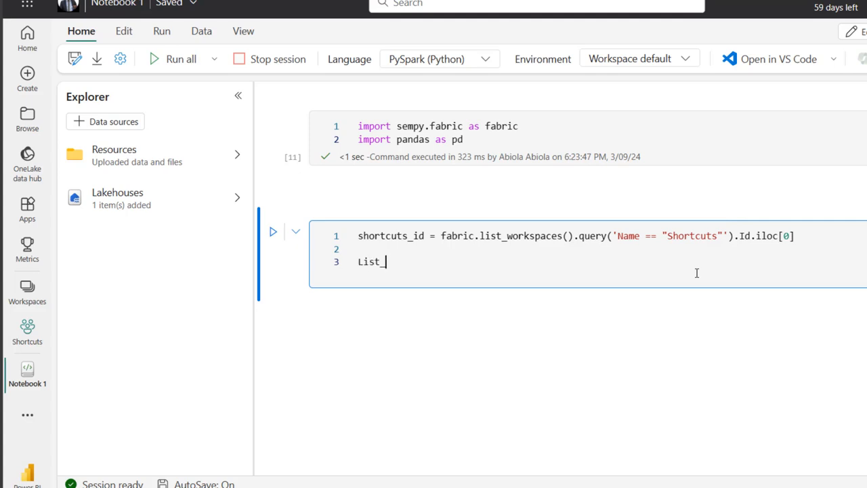
type("_Items =")
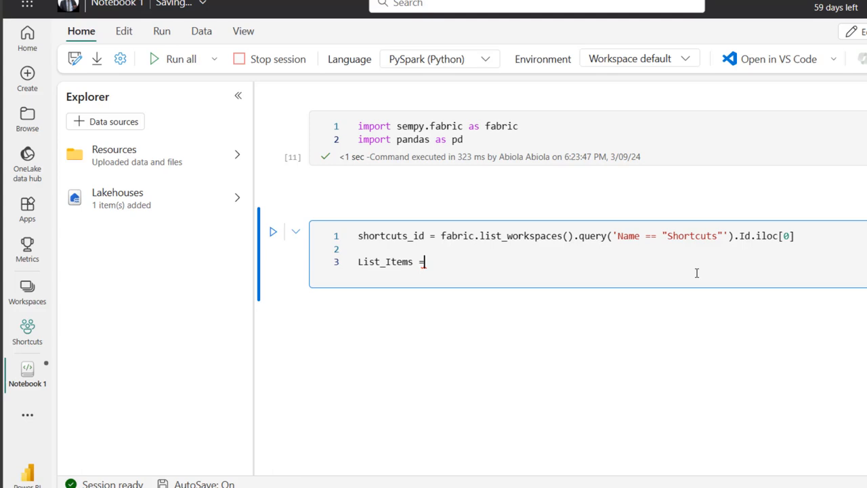
type("fabri")
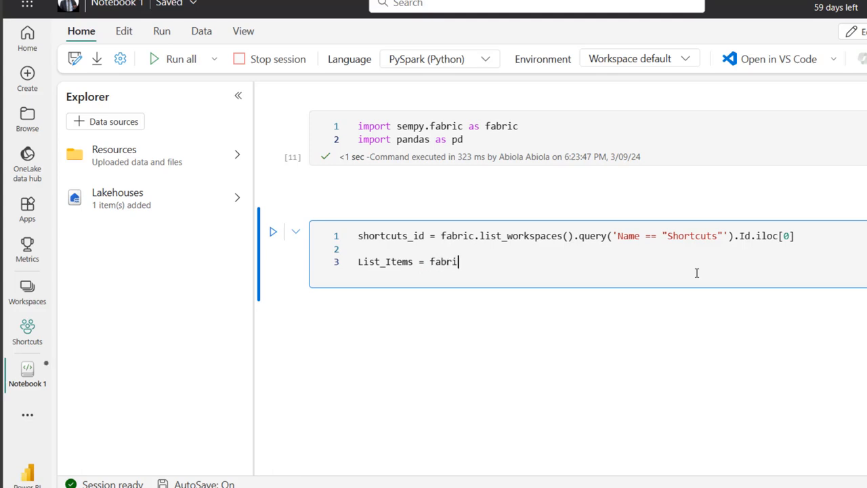
type(".list")
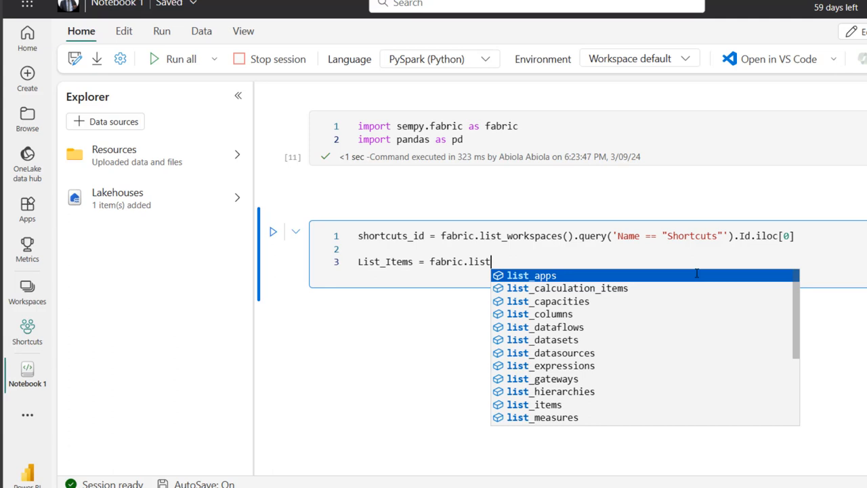
type("it")
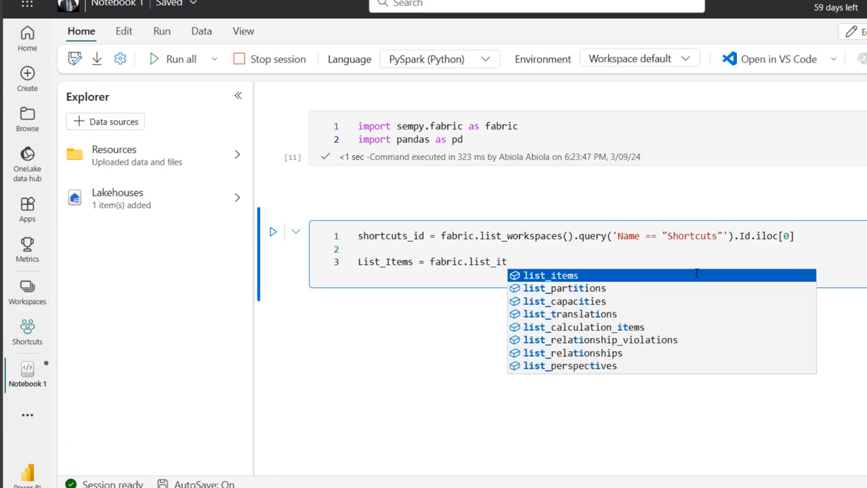
left_click(551, 275)
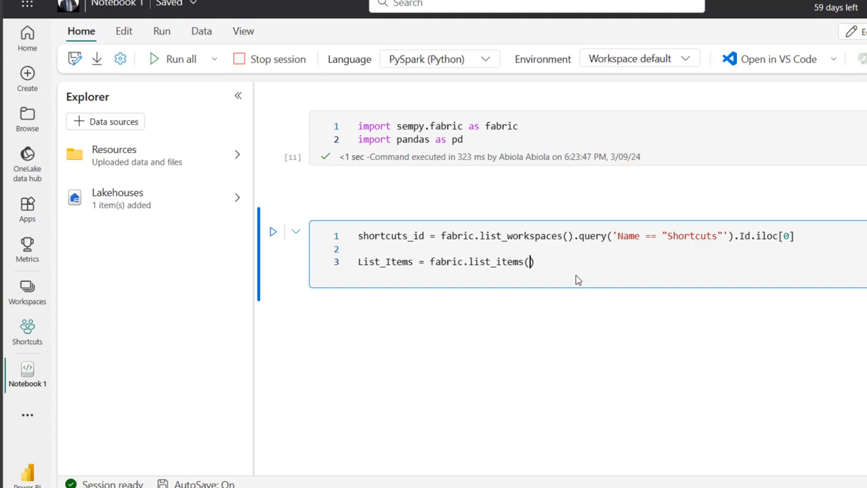
Step: Pass workspace=shortcuts_id to list_items and end the cell with List_Items
type("workspace=")
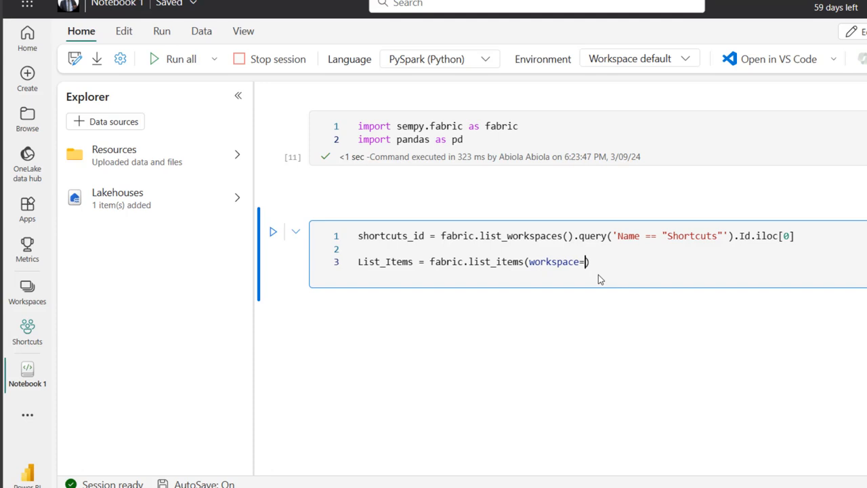
double_click(391, 236)
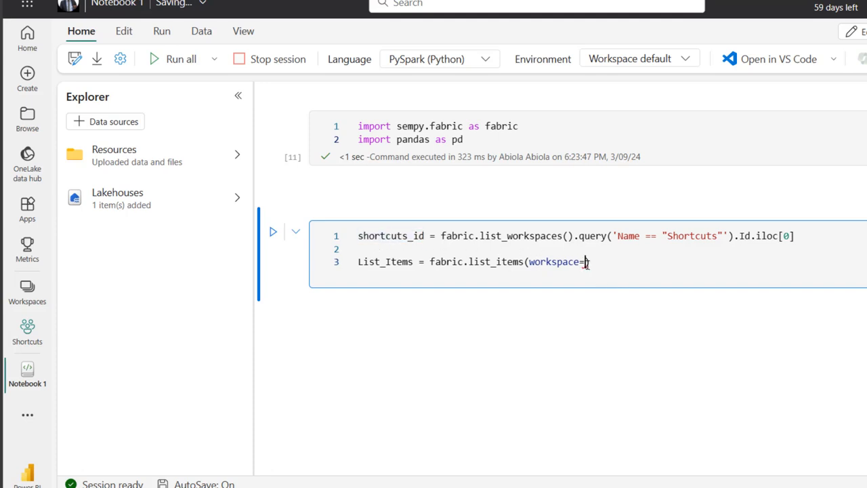
type("shortcuts_id)")
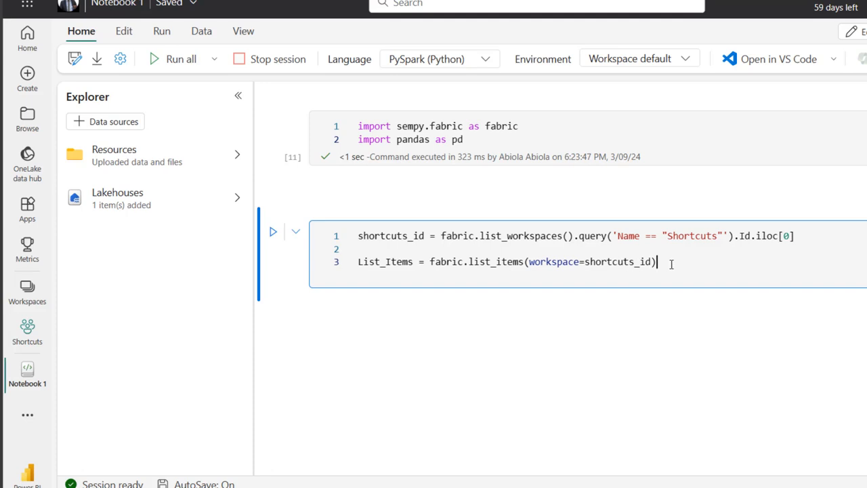
key("Enter")
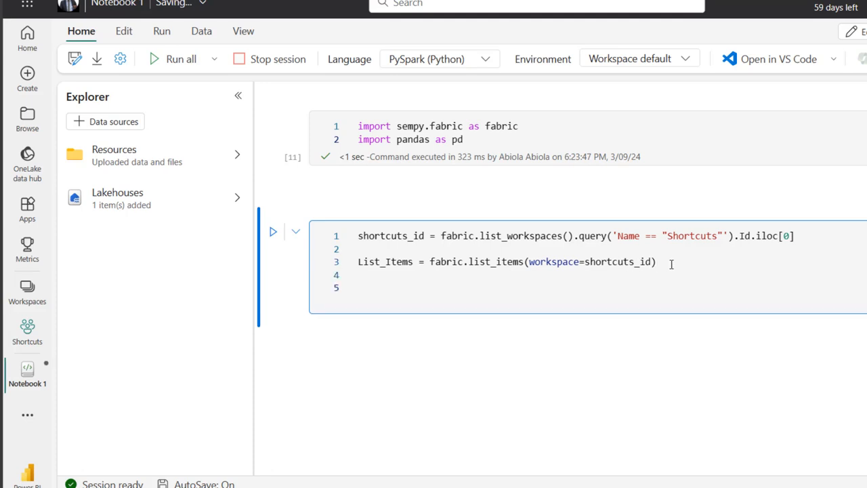
type("1")
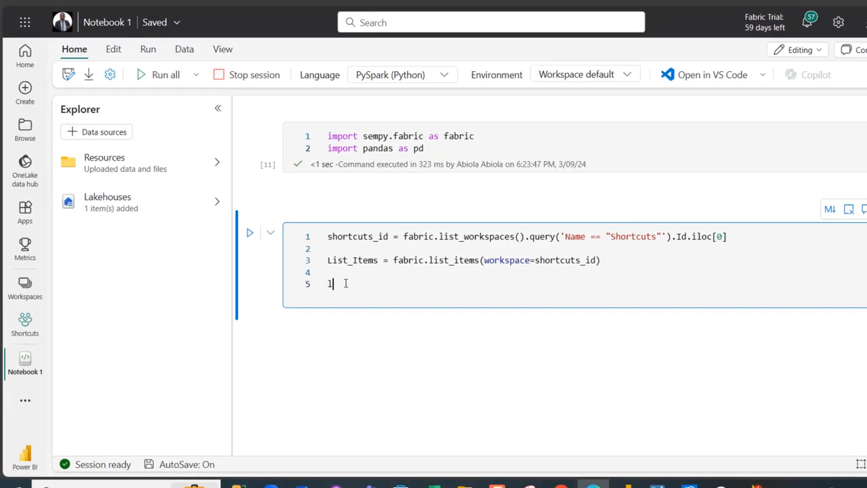
type("ist_Items")
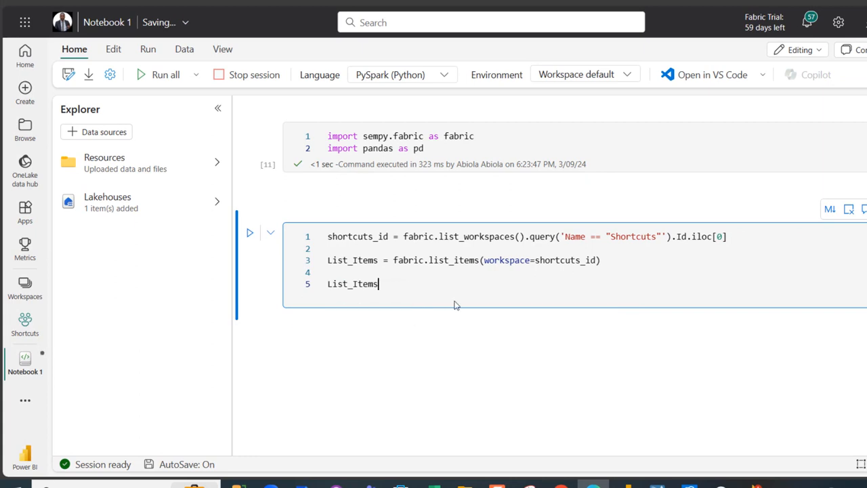
Step: Run the cell and scroll through the Shortcuts workspace items DataFrame
left_click(249, 233)
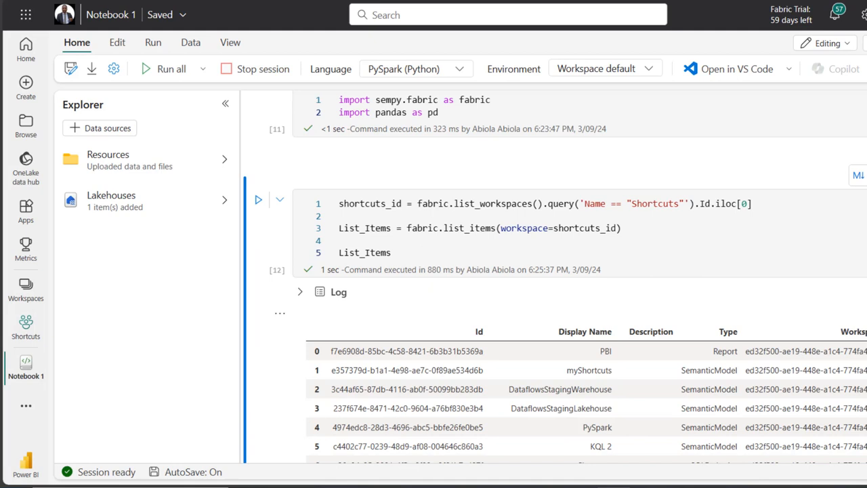
scroll("down", 3)
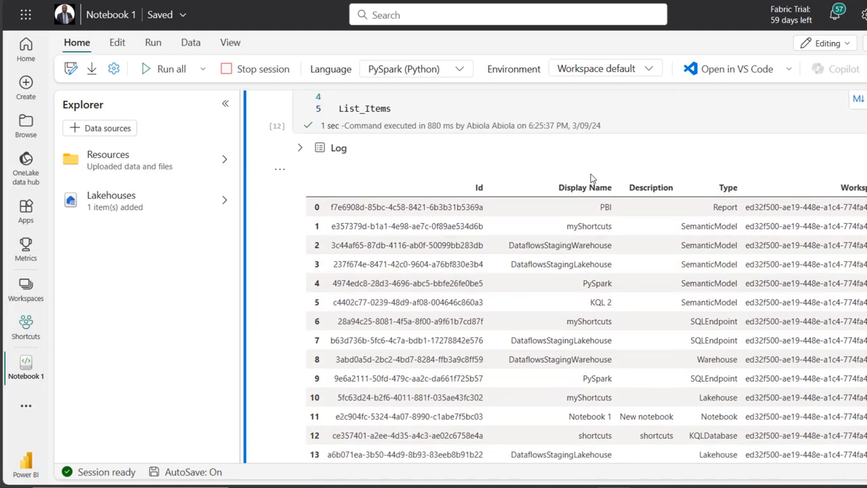
left_click(390, 108)
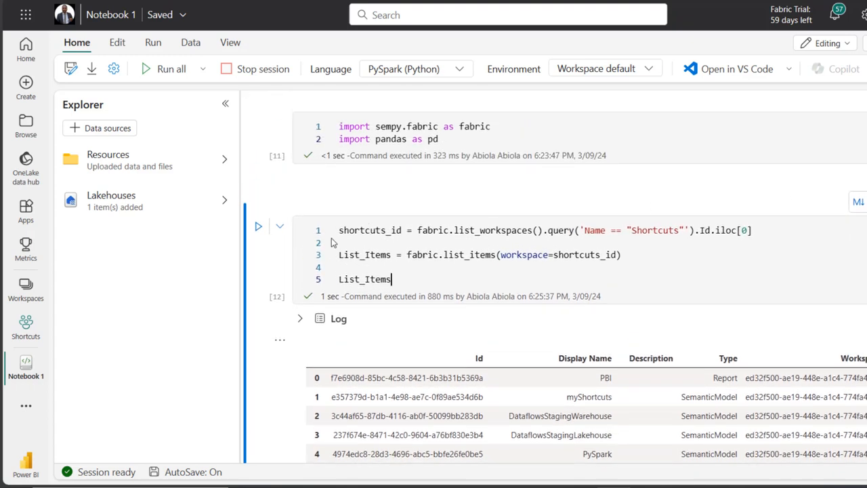
mouse_move(370, 230)
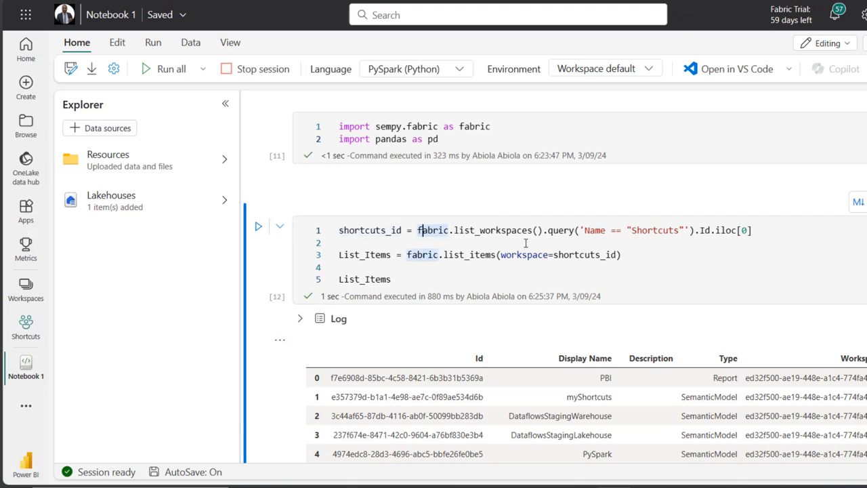
mouse_move(566, 230)
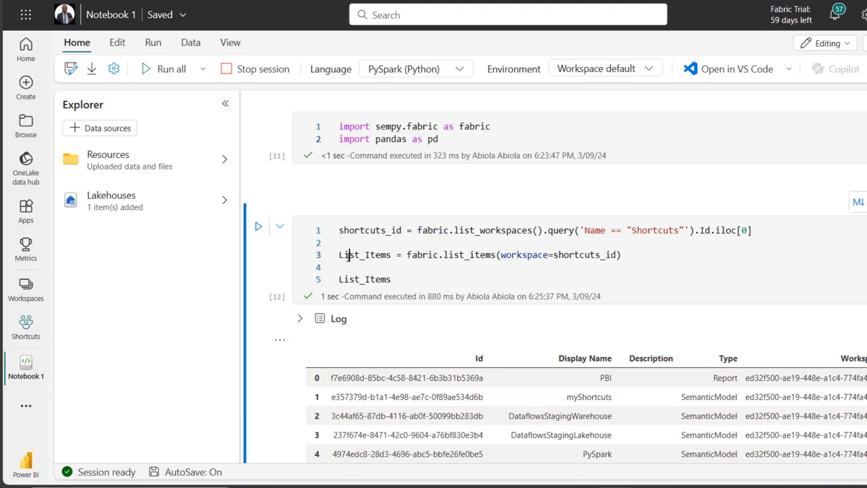
double_click(364, 255)
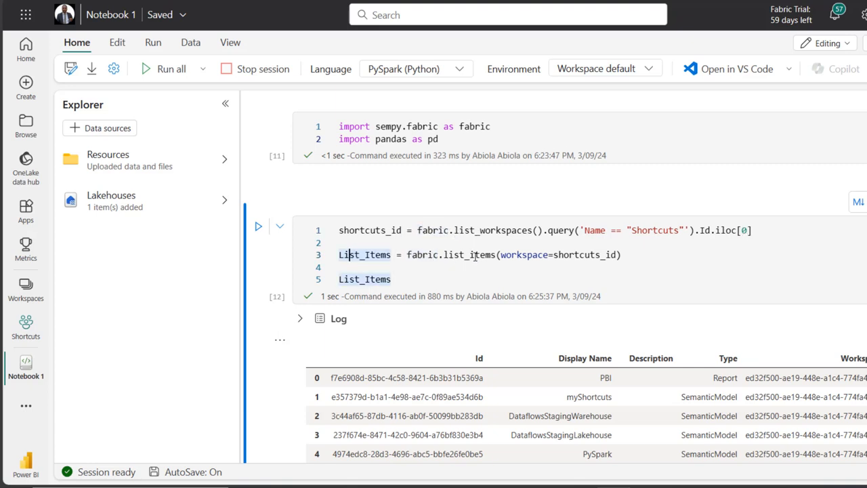